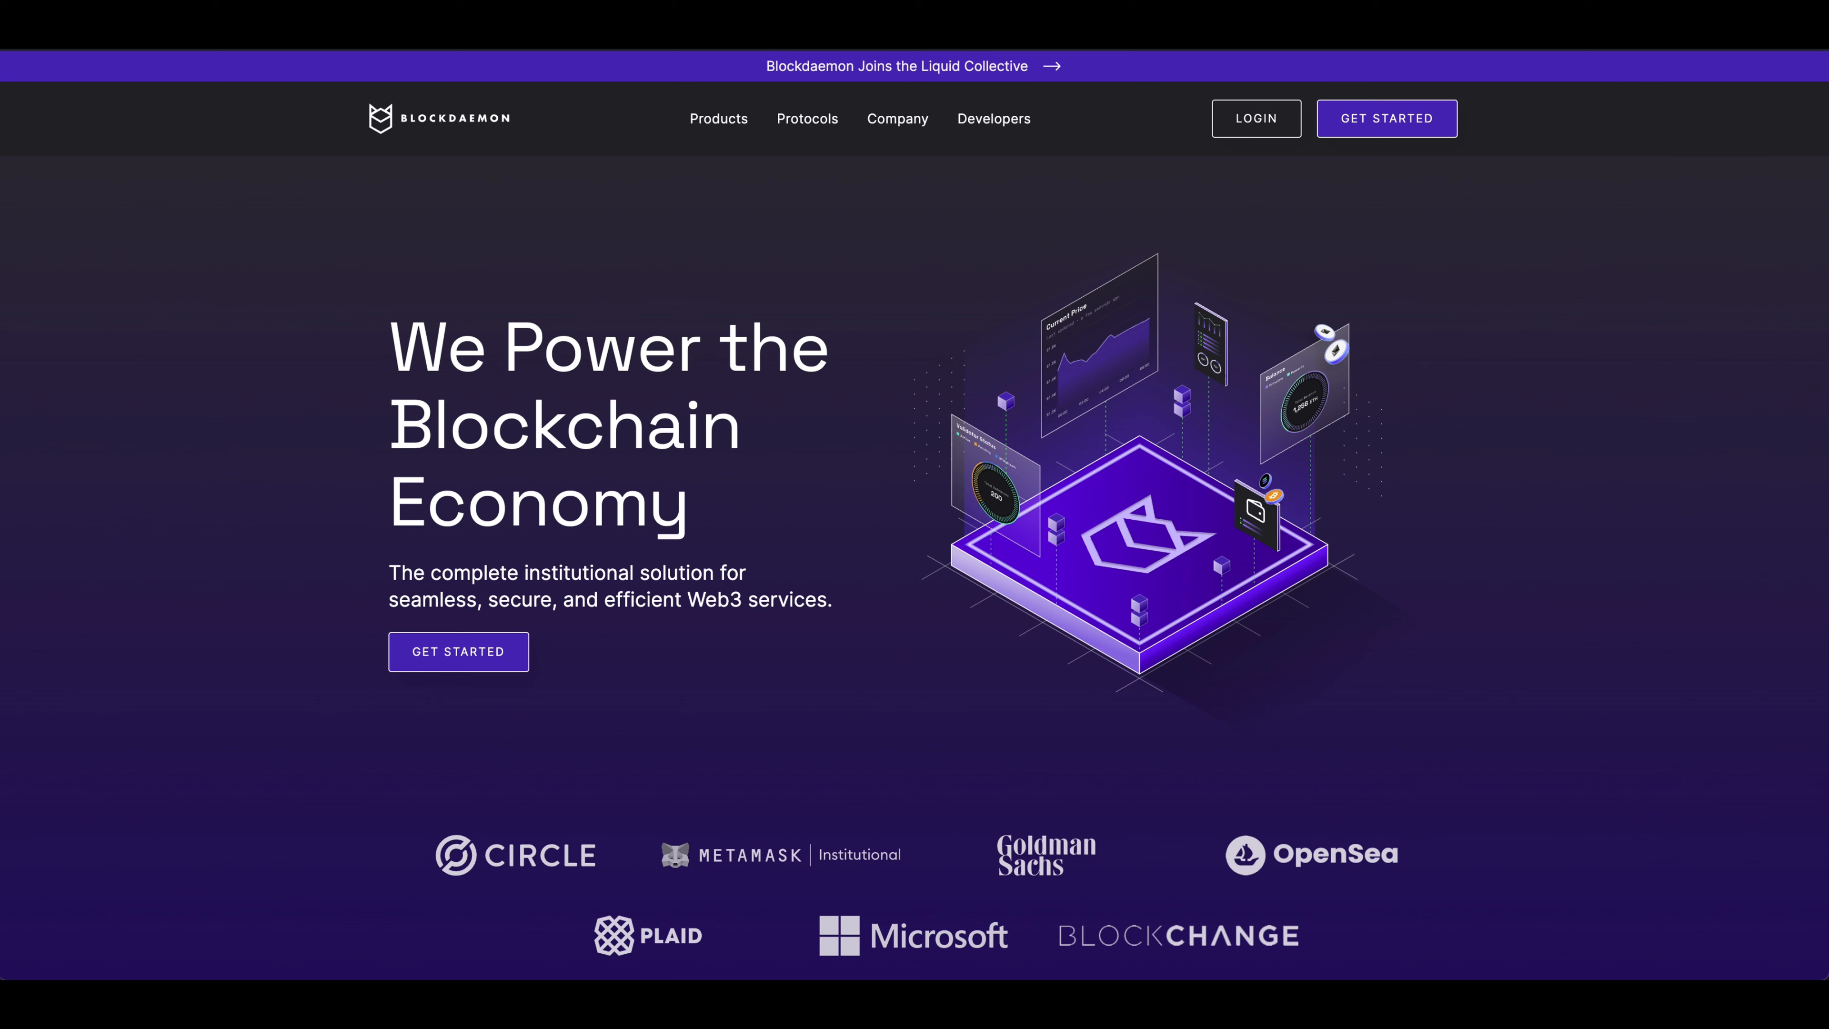
# Go to the Blockdaemon login page from the homepage navigation bar.
pyautogui.click(1255, 118)
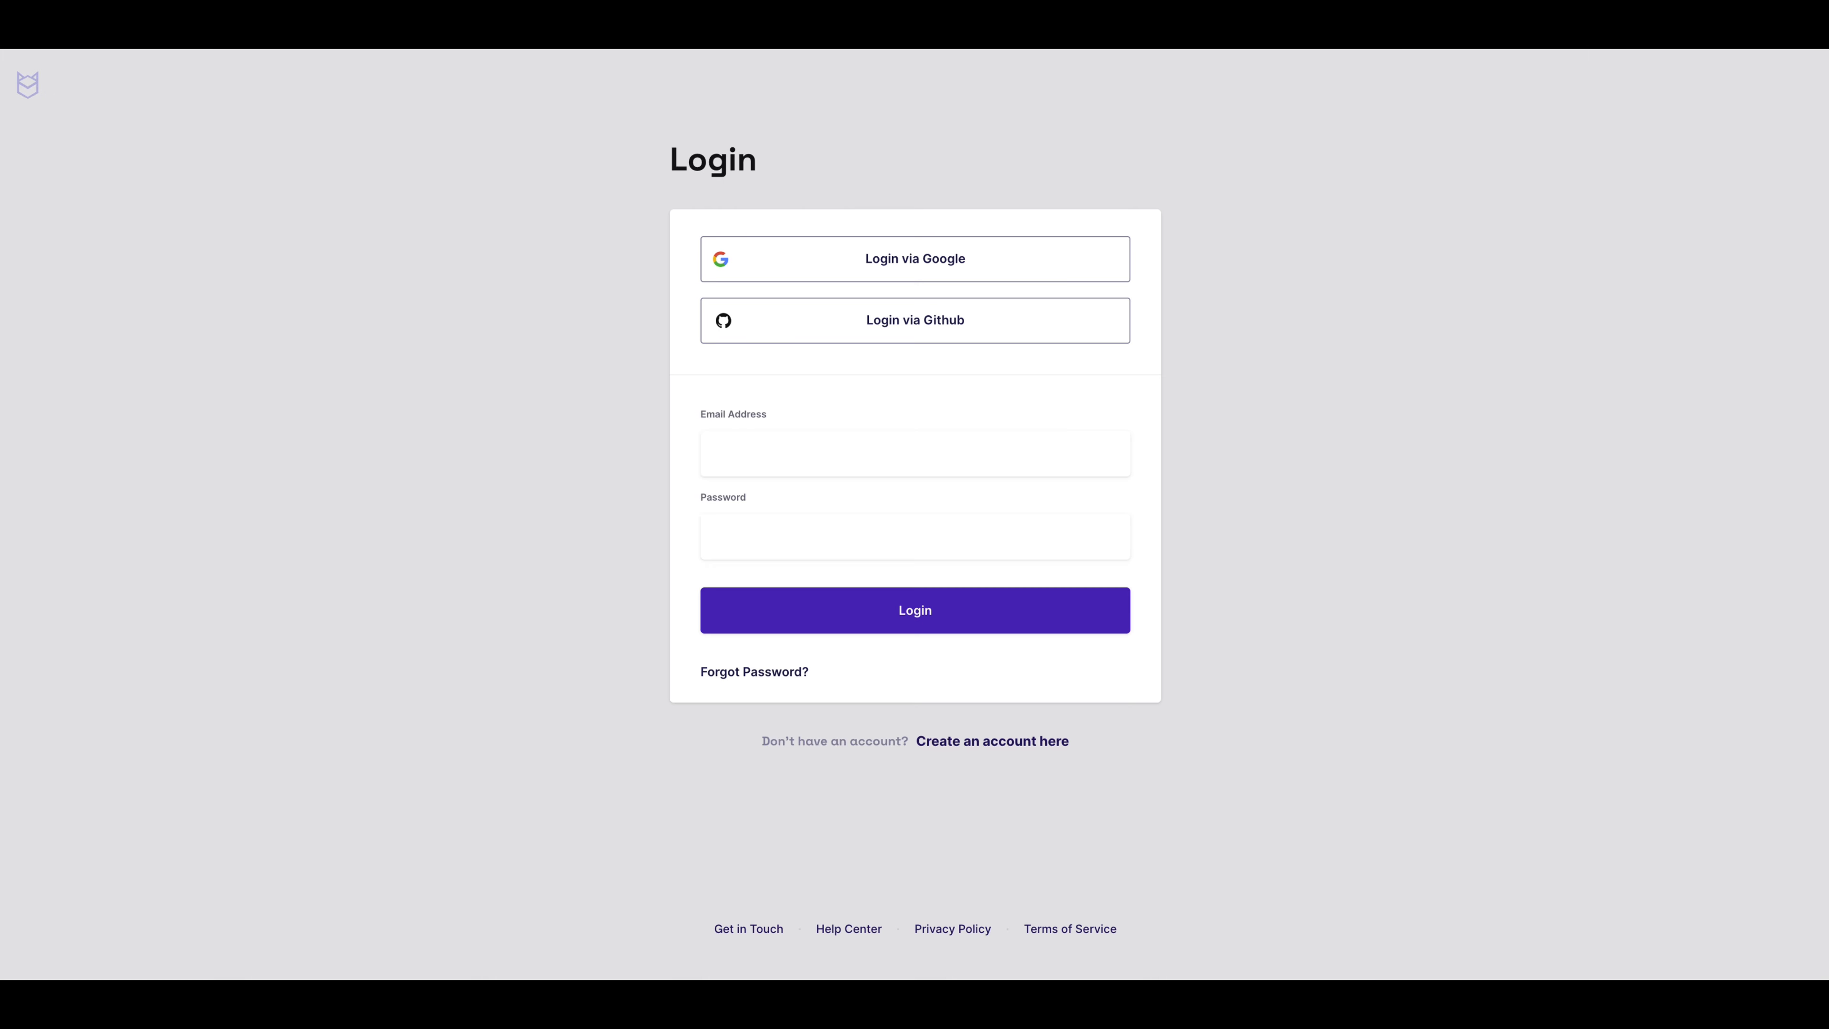
# Sign in to reach the Stake In-App dashboard listing native staking protocols.
pyautogui.click(915, 608)
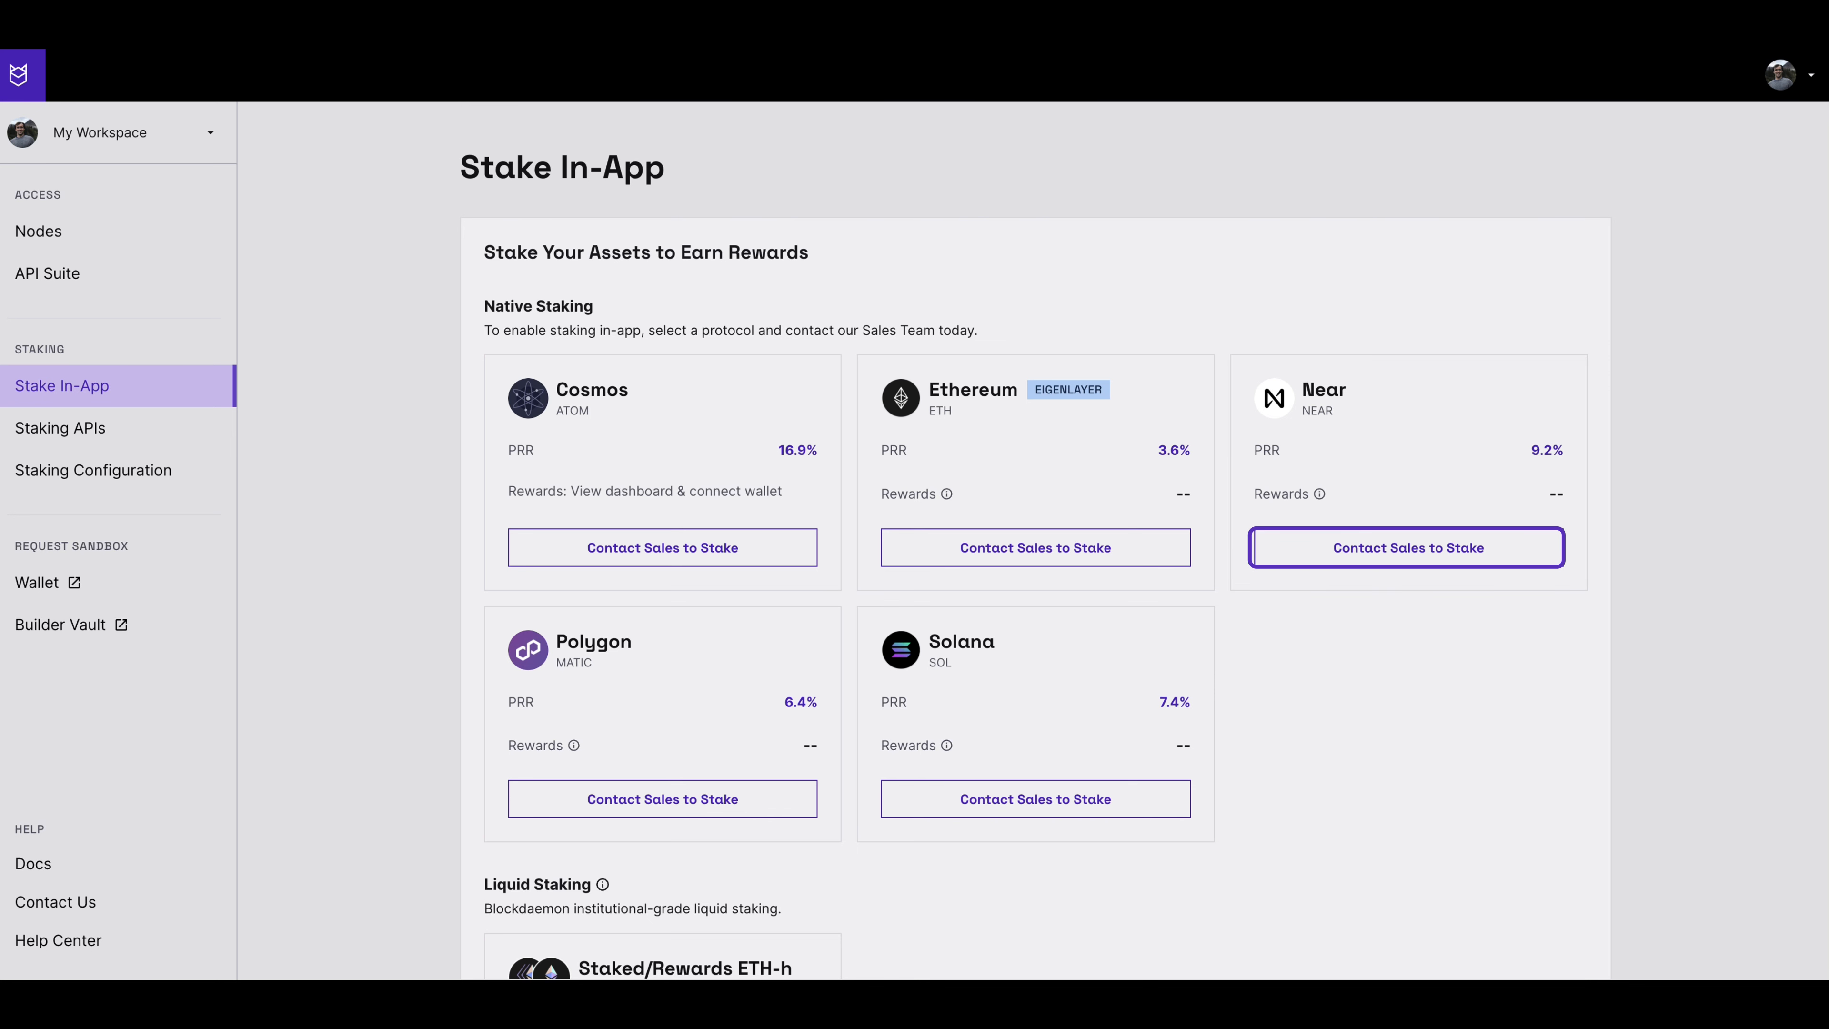
# Select Demo Workspace from the sidebar workspace dropdown.
pyautogui.click(1406, 547)
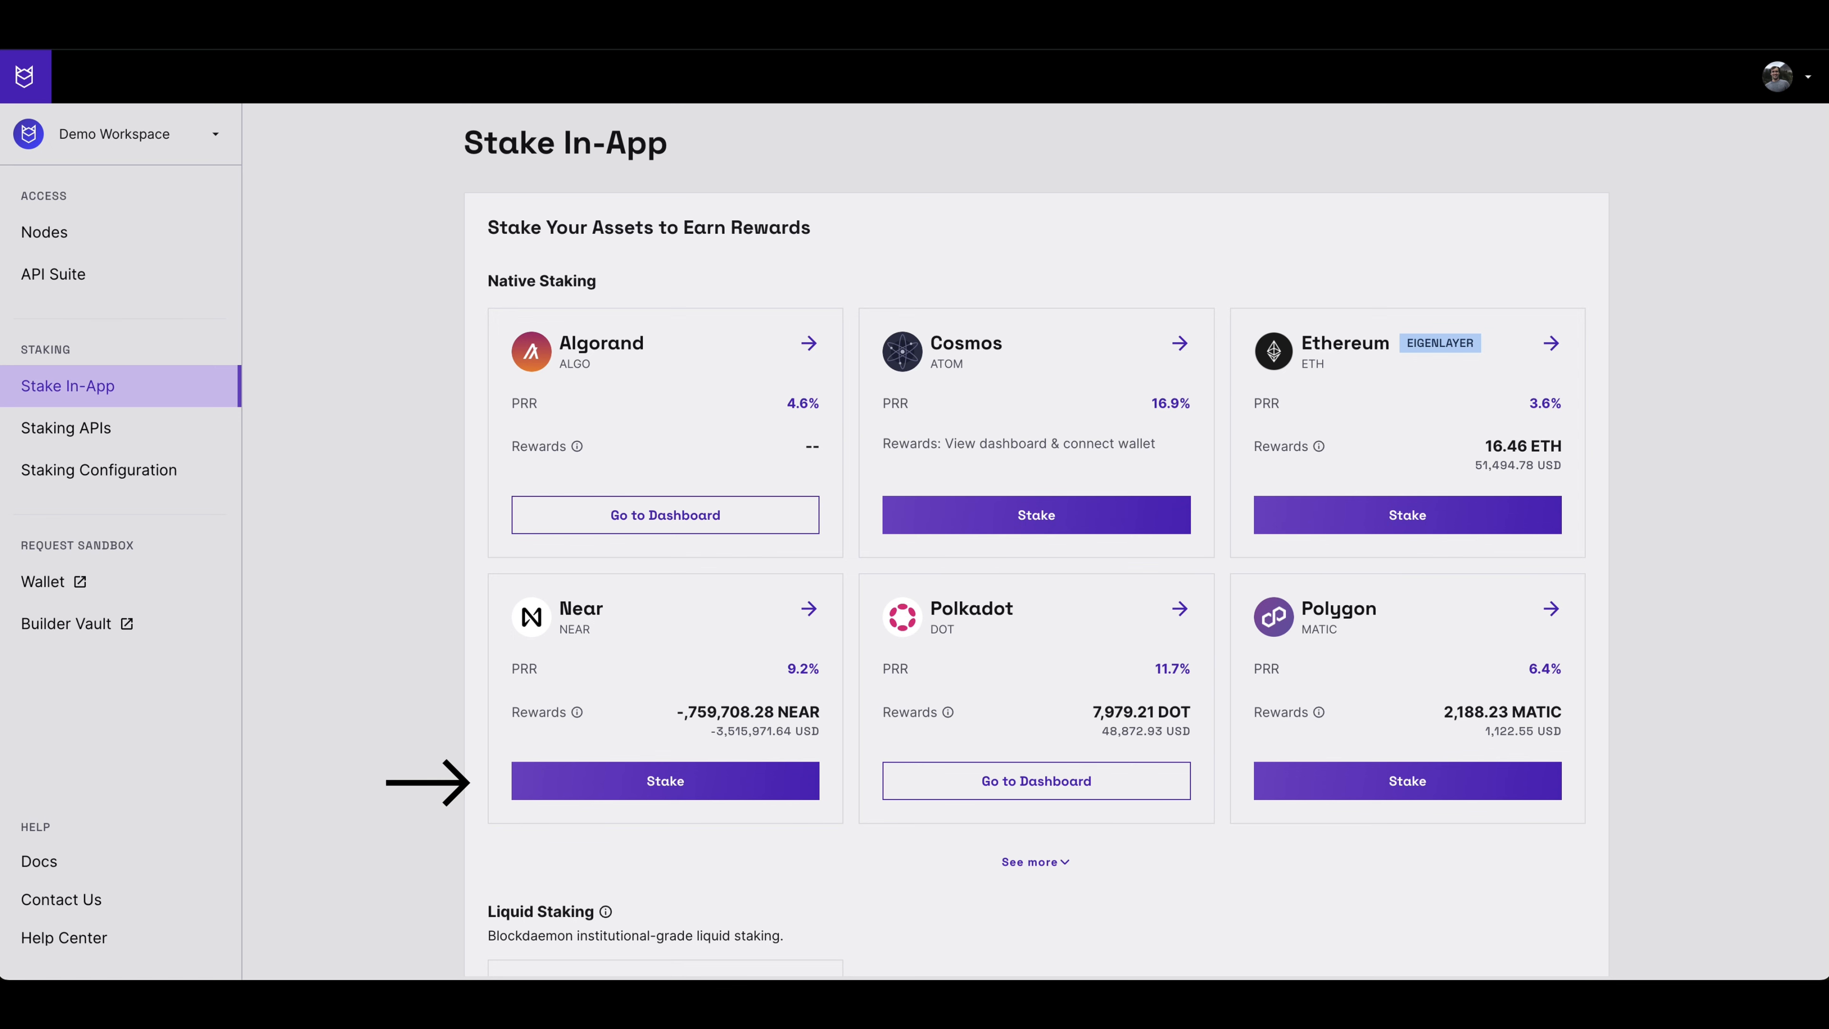
# Start staking NEAR and begin connecting a Fireblocks wallet, showing its QR code.
pyautogui.click(665, 780)
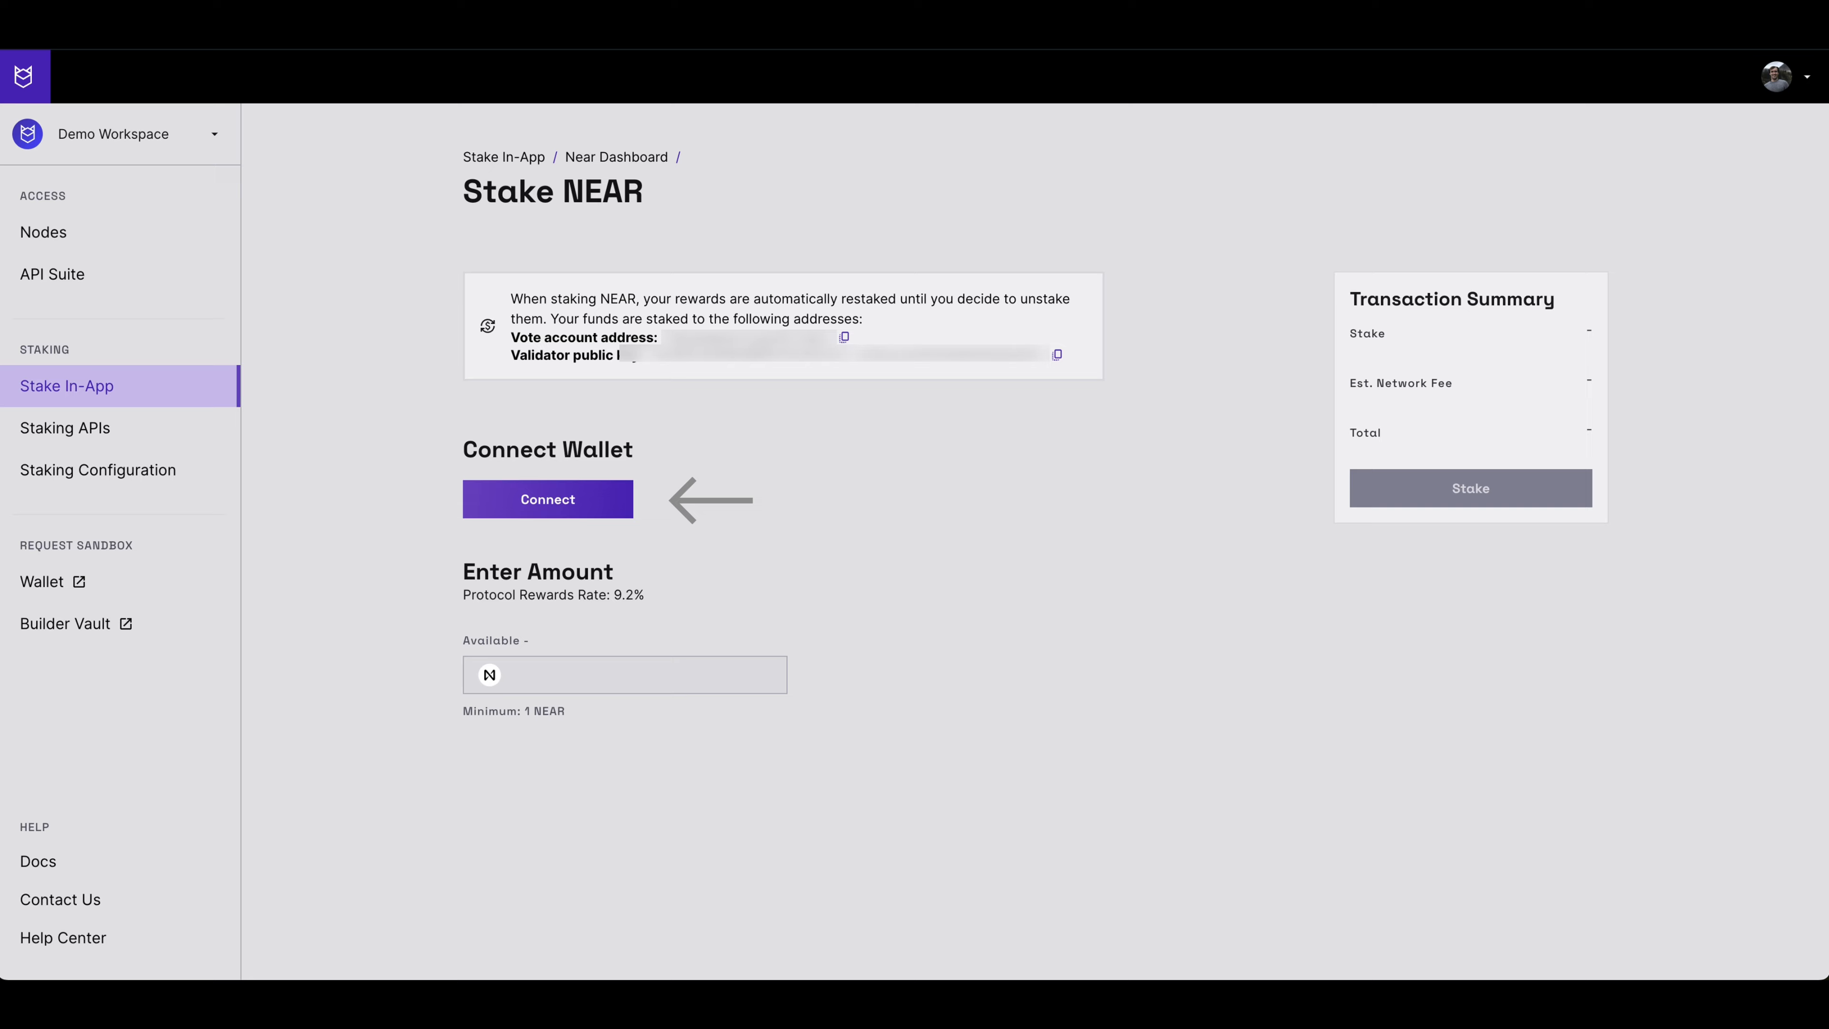
pyautogui.click(546, 499)
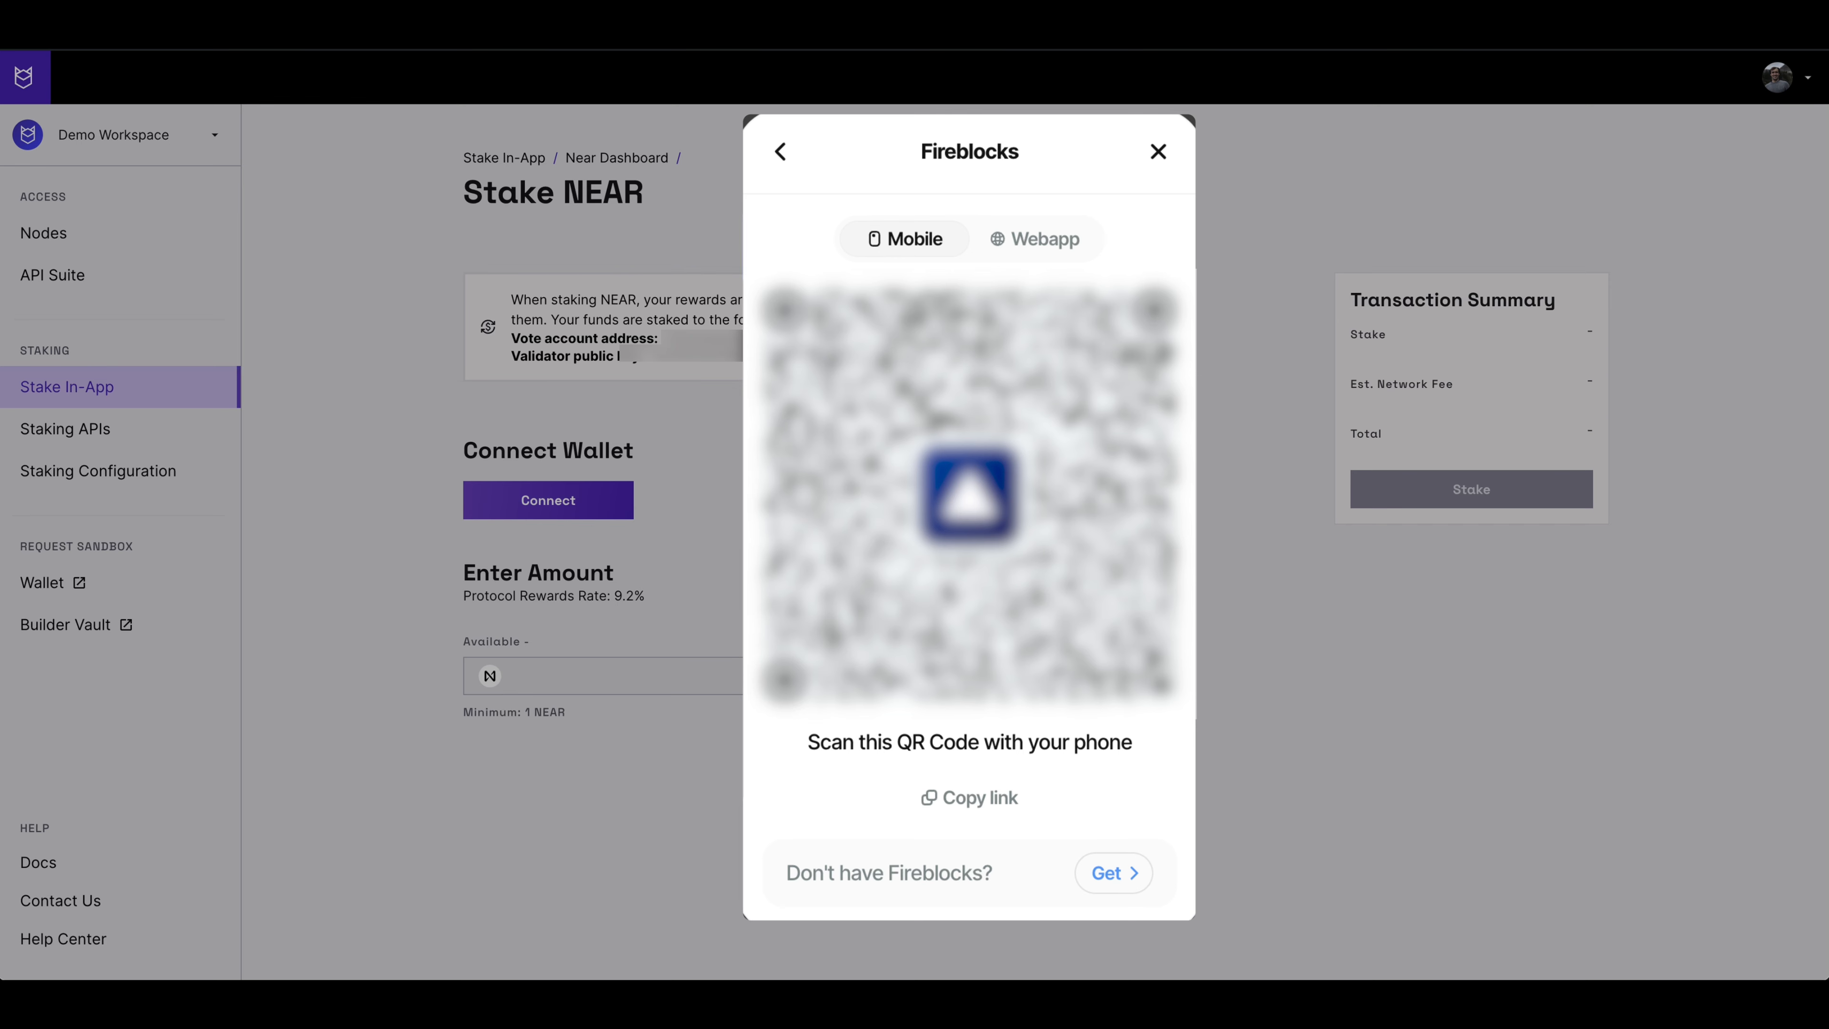
# Approve the Fireblocks connection via the Webapp, making 25,000 NEAR available on Mainnet.
pyautogui.click(1035, 238)
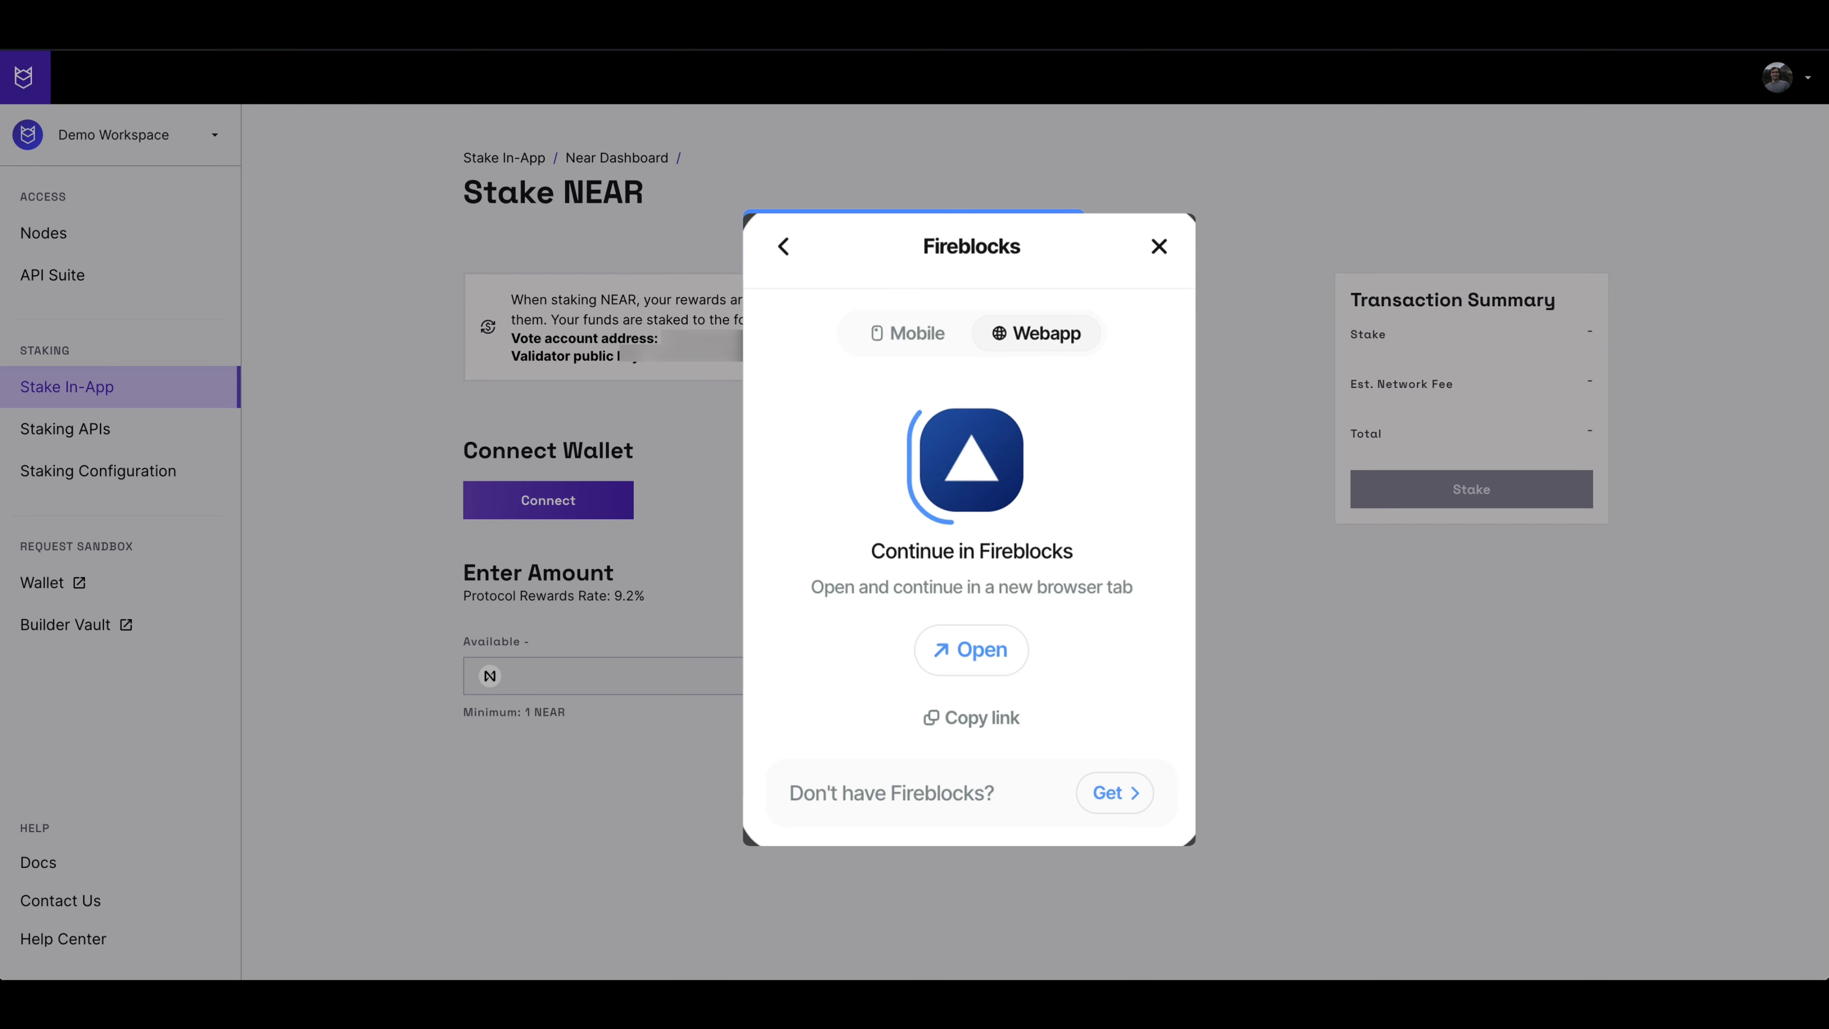
pyautogui.click(970, 650)
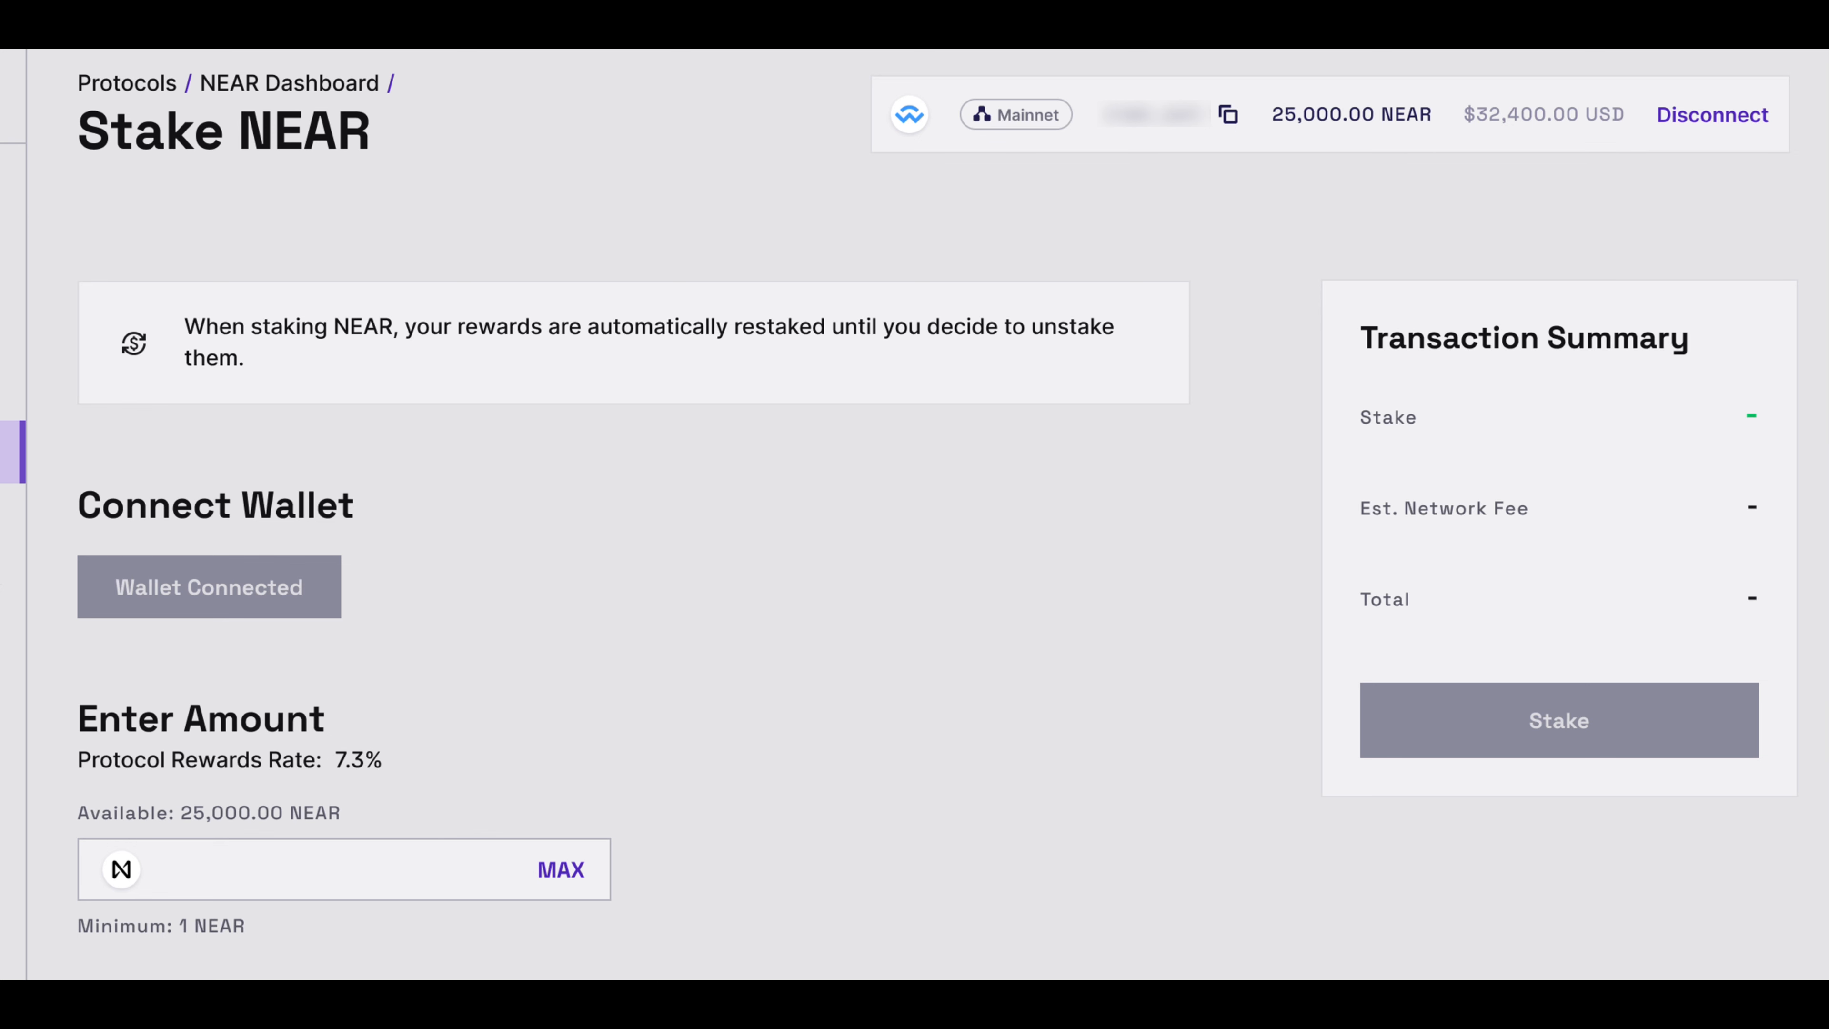
# Stake 3000 NEAR from the connected wallet and complete the signed transaction.
pyautogui.write('3000')
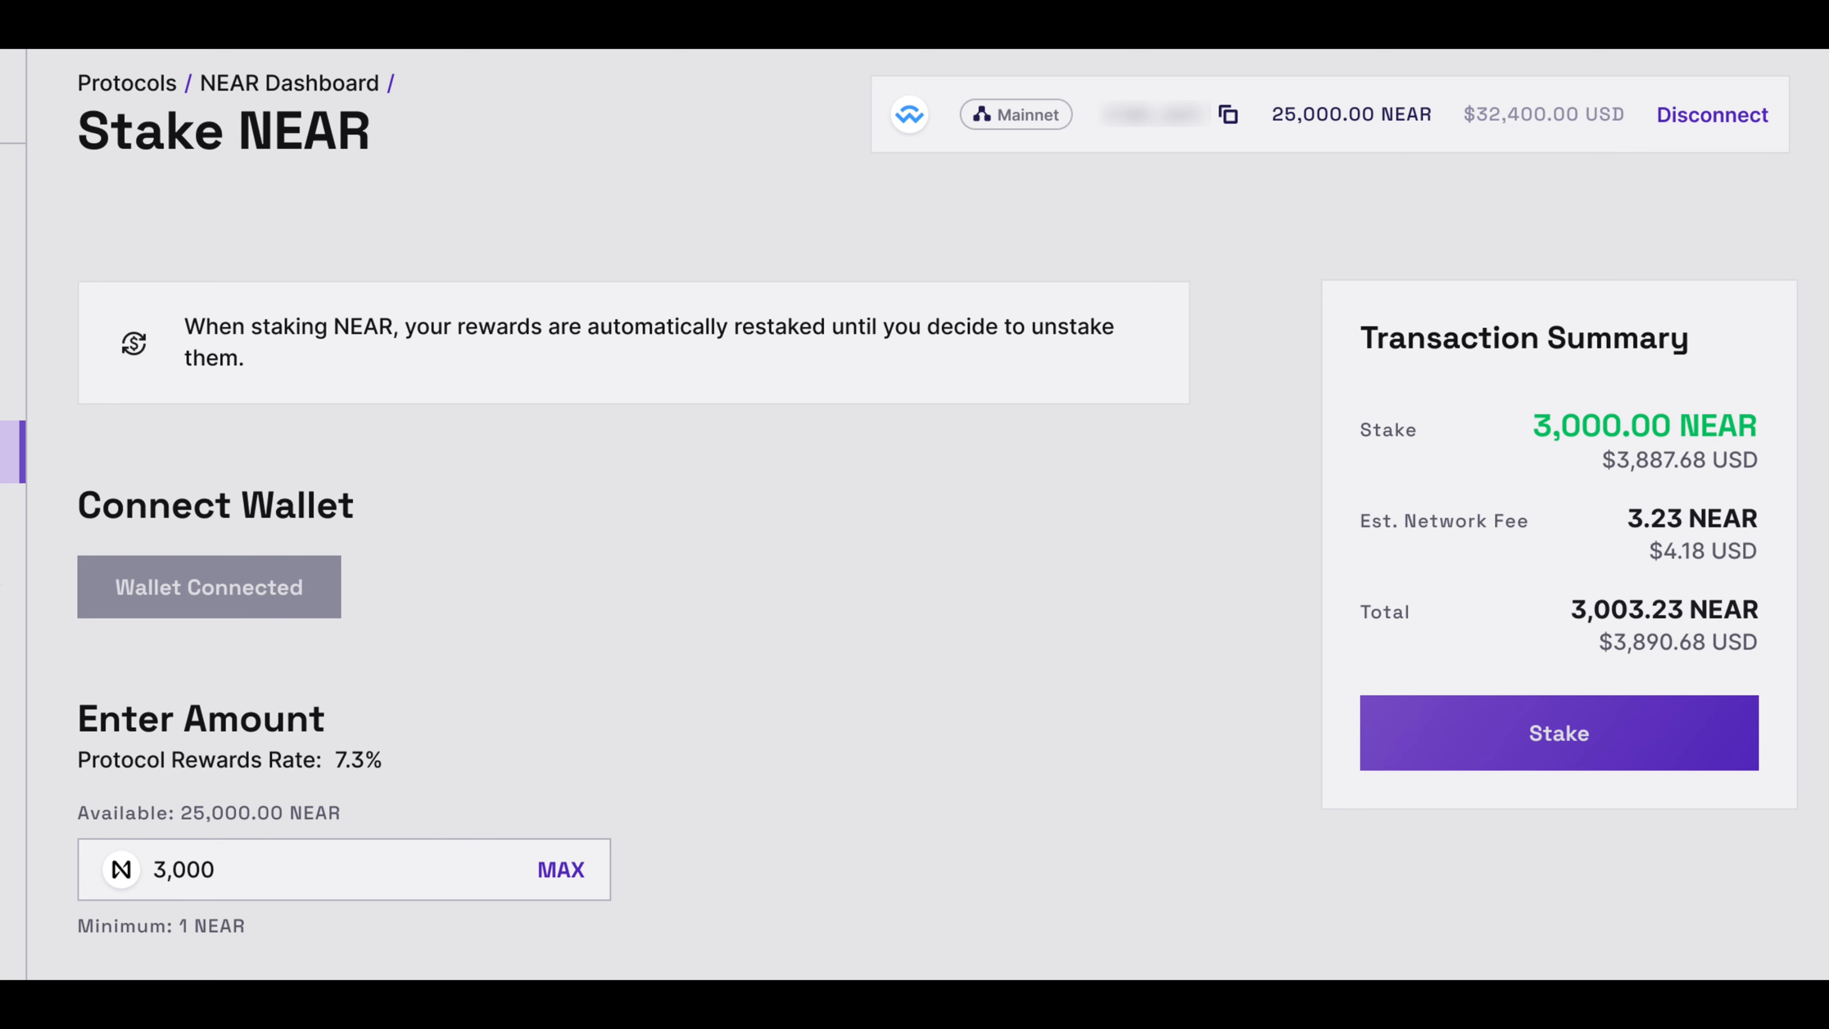
pyautogui.click(343, 869)
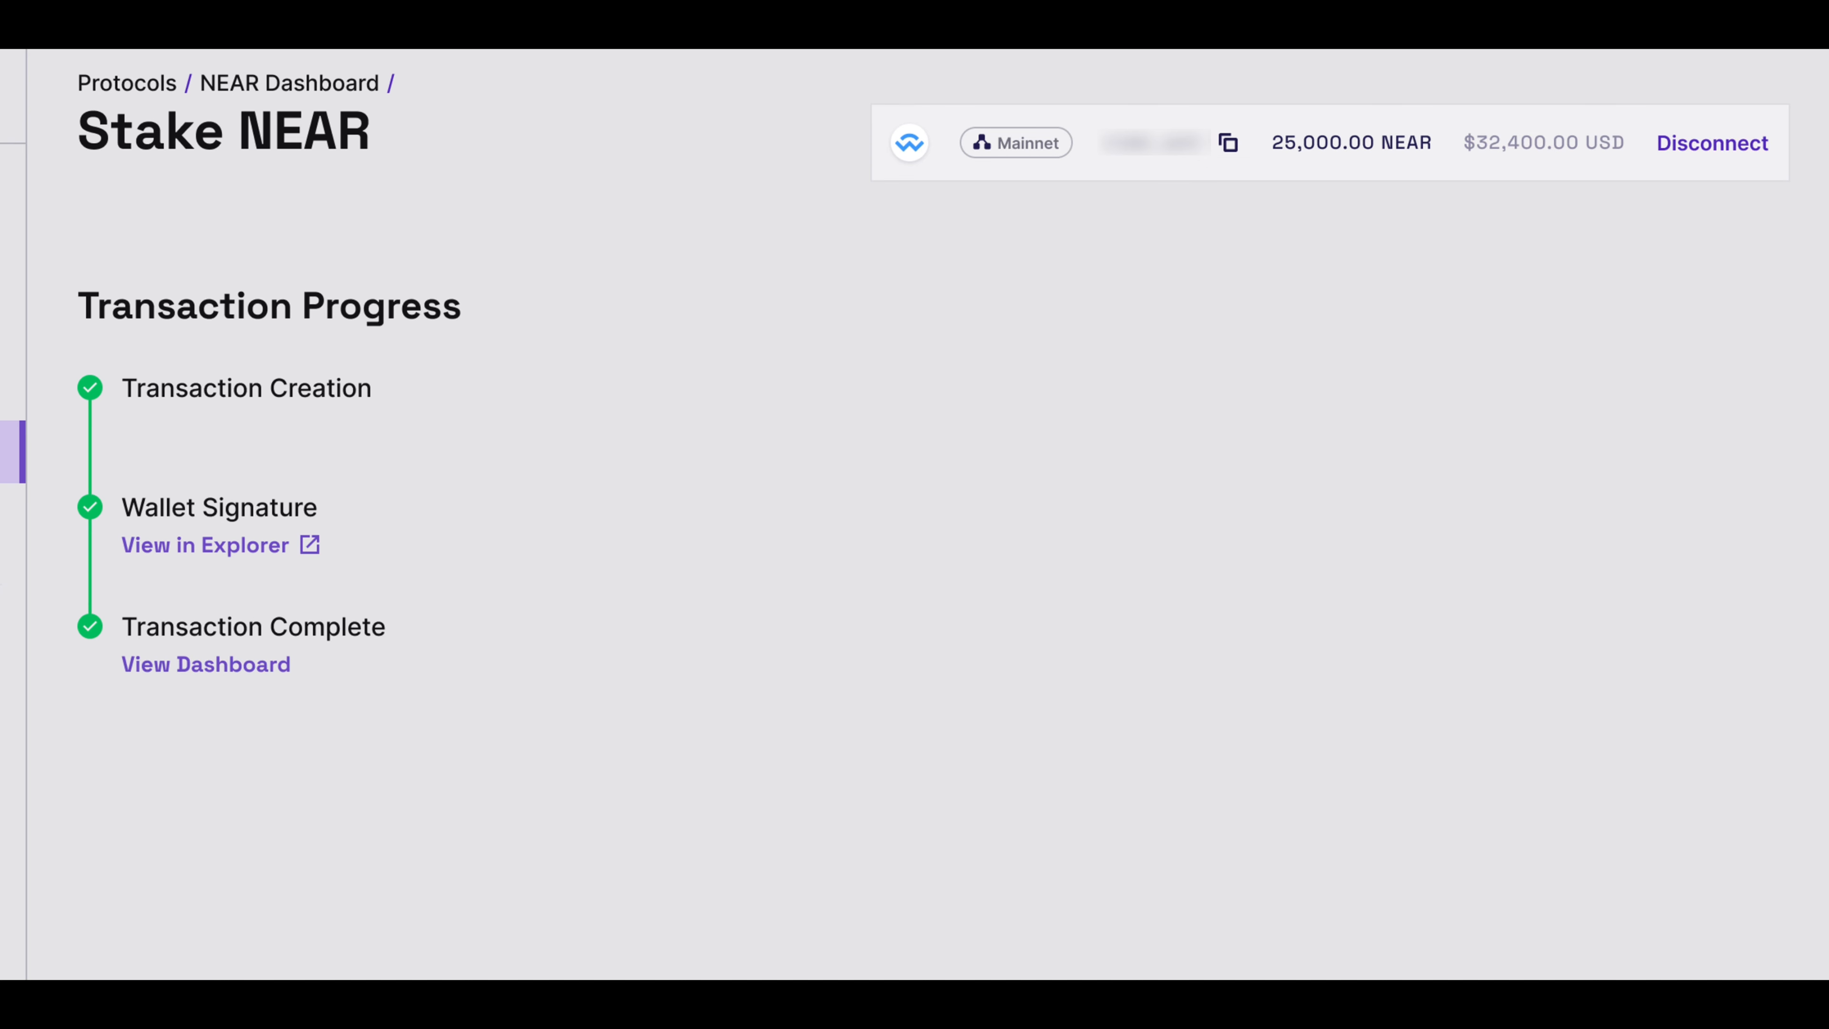
# Go to Staking APIs and bring up the Create API Key dialog.
pyautogui.click(206, 664)
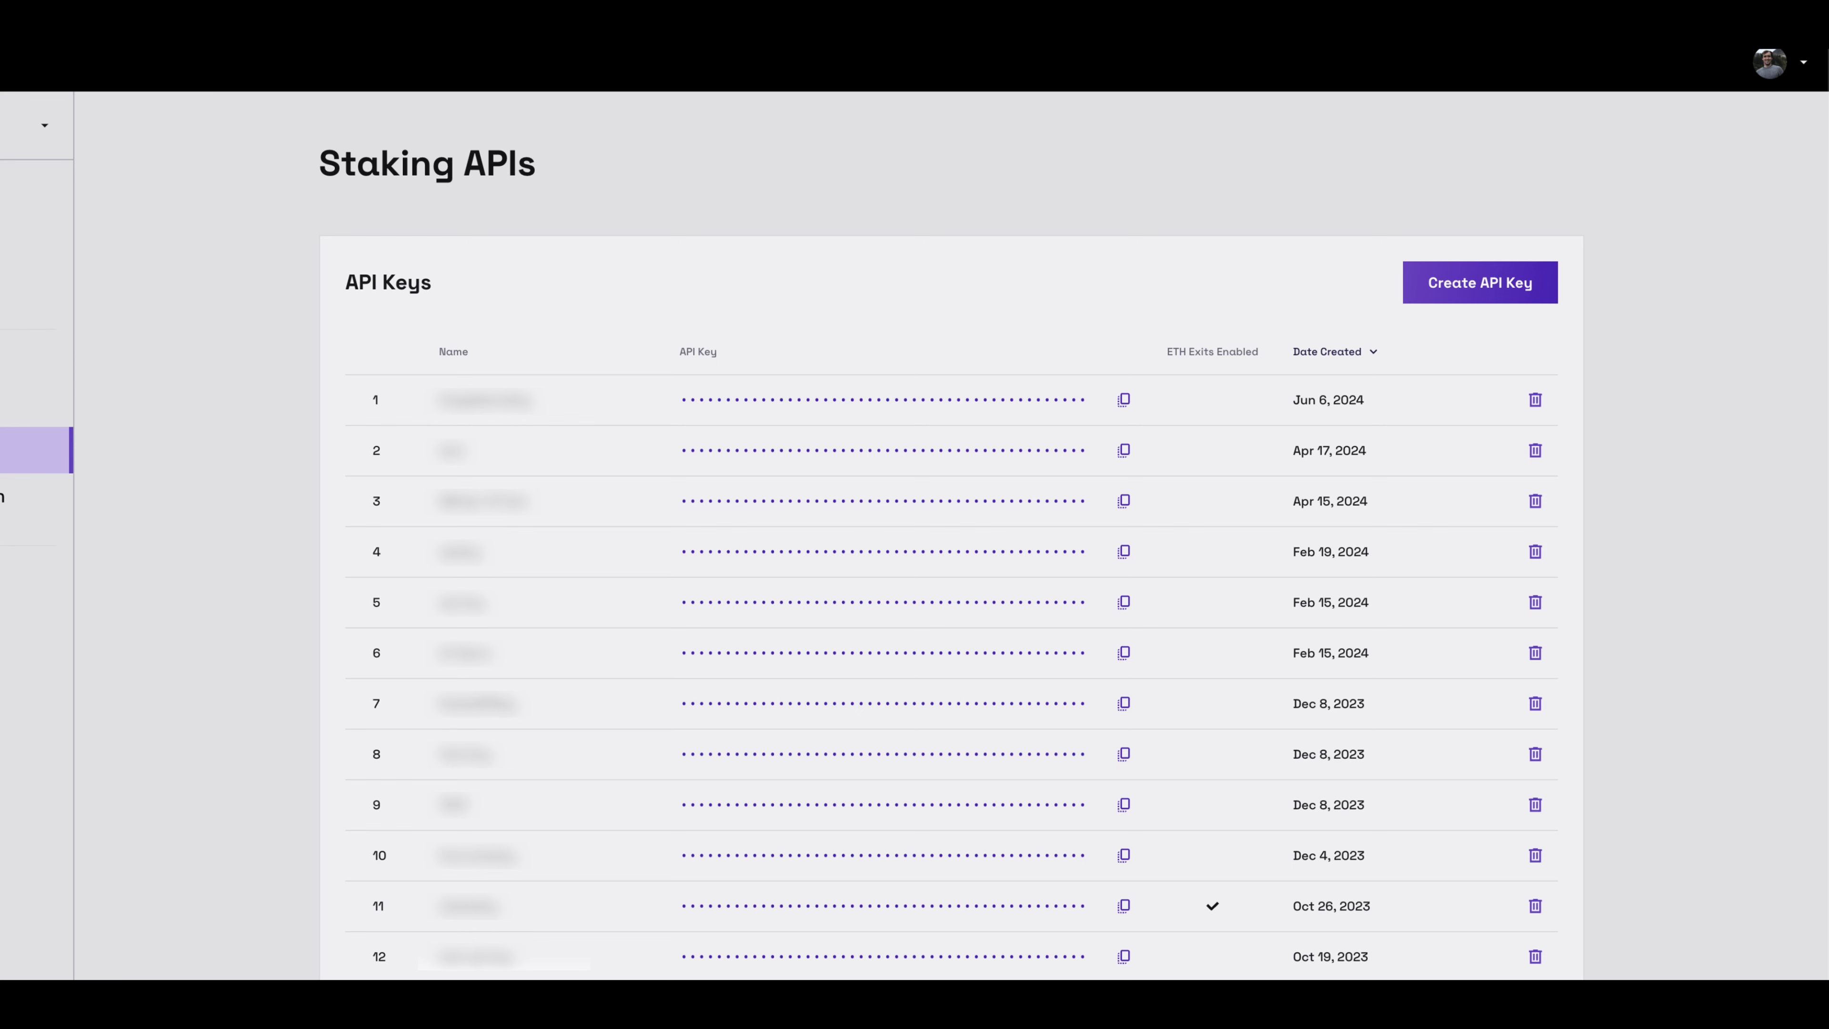
pyautogui.click(1480, 282)
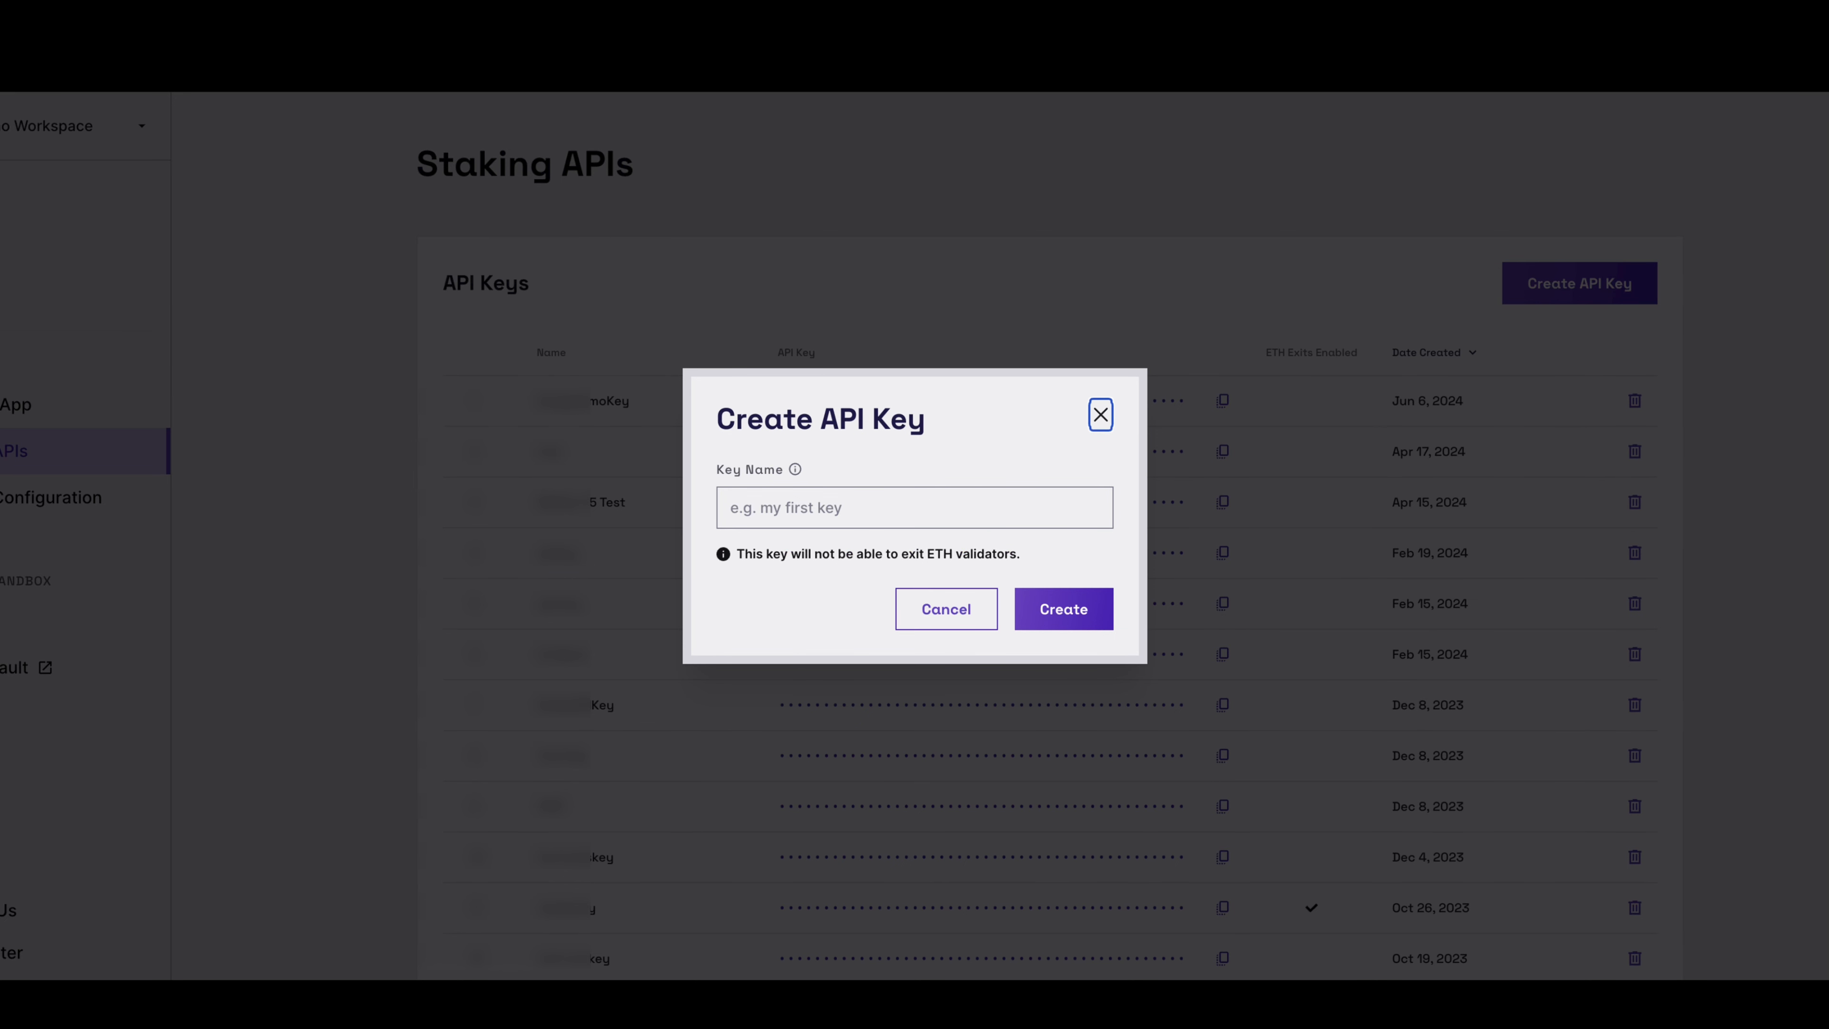